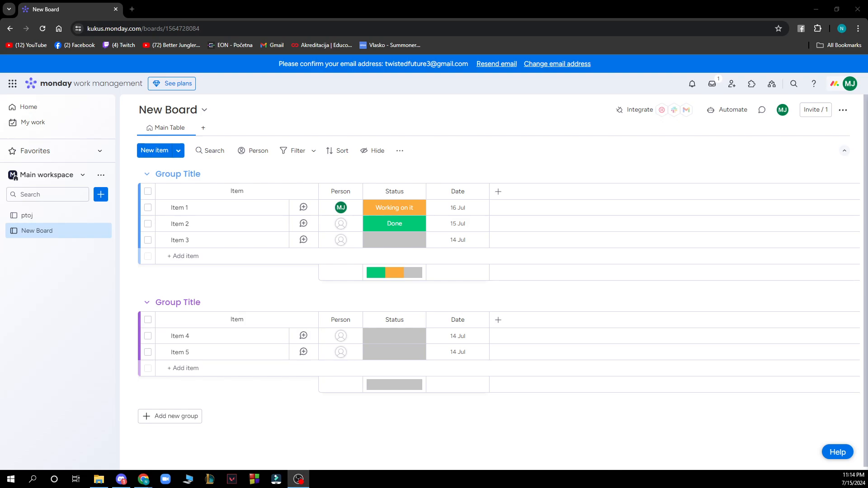
{"action": "mouse_move", "coordinate": [59, 115]}
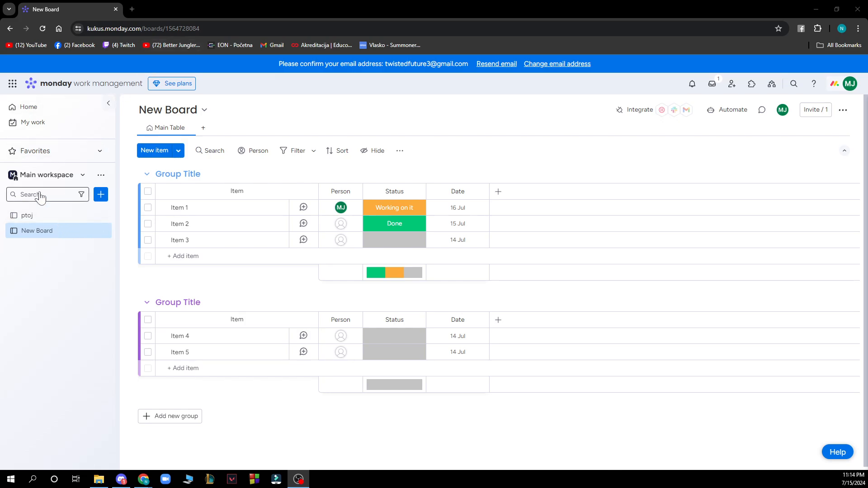
{"action": "mouse_move", "coordinate": [168, 104]}
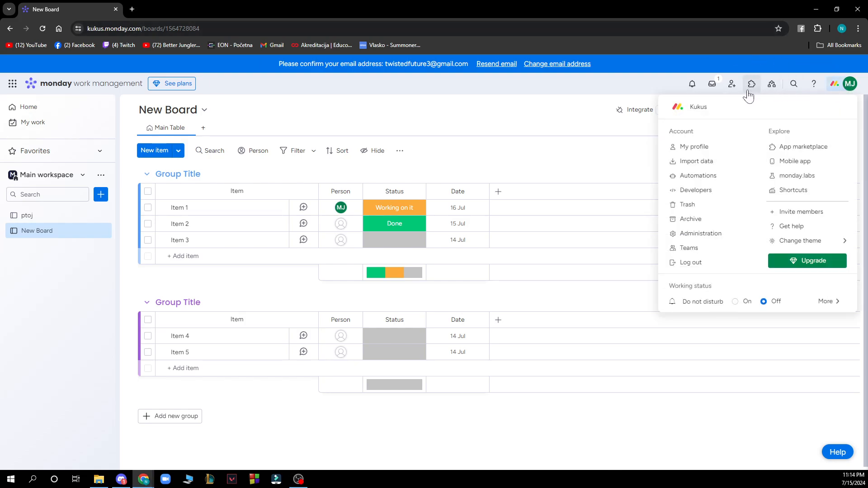
{"action": "mouse_move", "coordinate": [688, 247]}
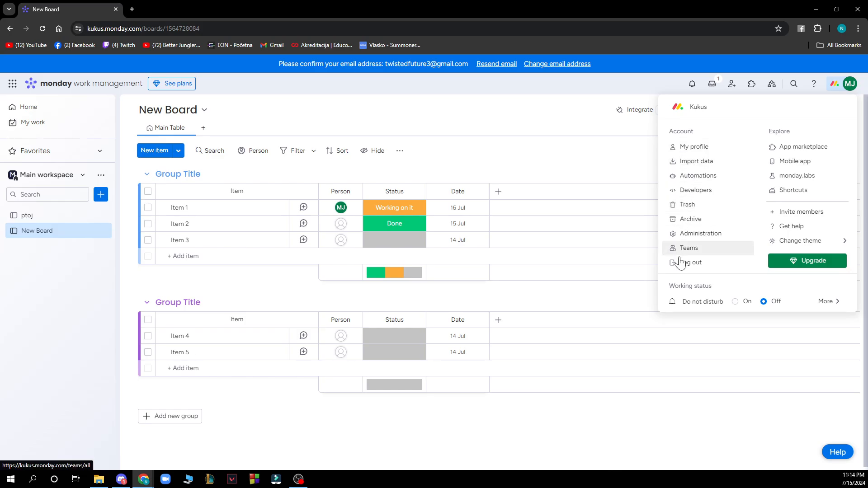